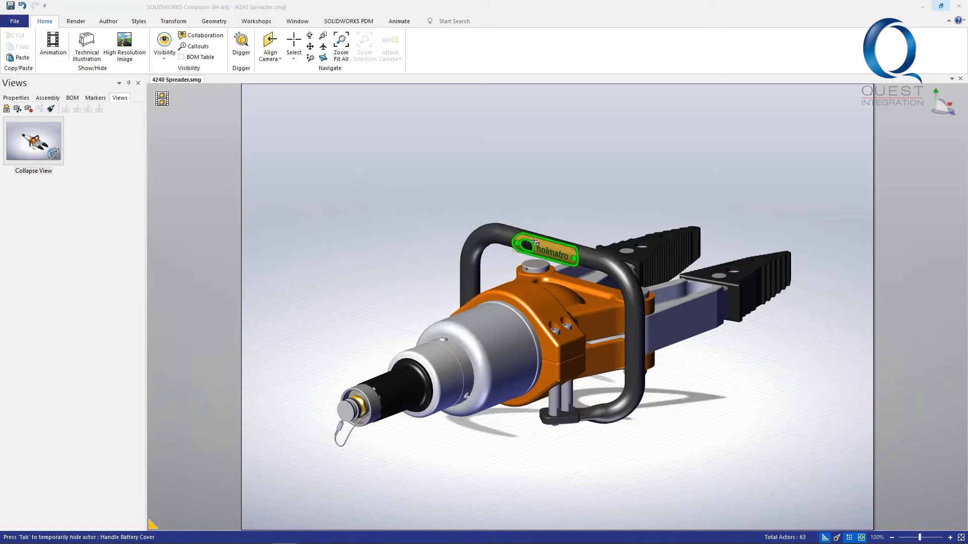
Open the Styles workshop from the Workshops ribbon beside the spreader model.
{"action": "left_click", "coordinate": [591, 366]}
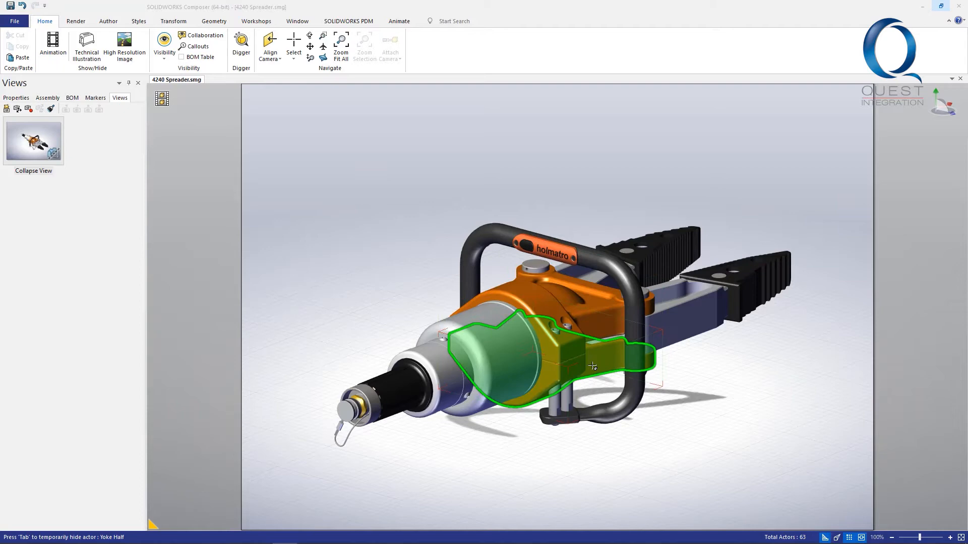
{"action": "left_click", "coordinate": [335, 205]}
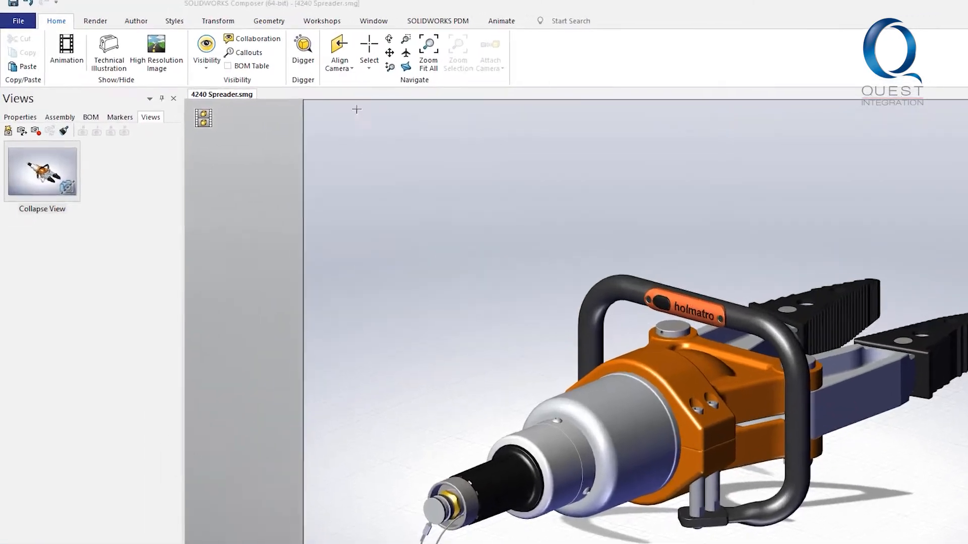
{"action": "left_click", "coordinate": [383, 20]}
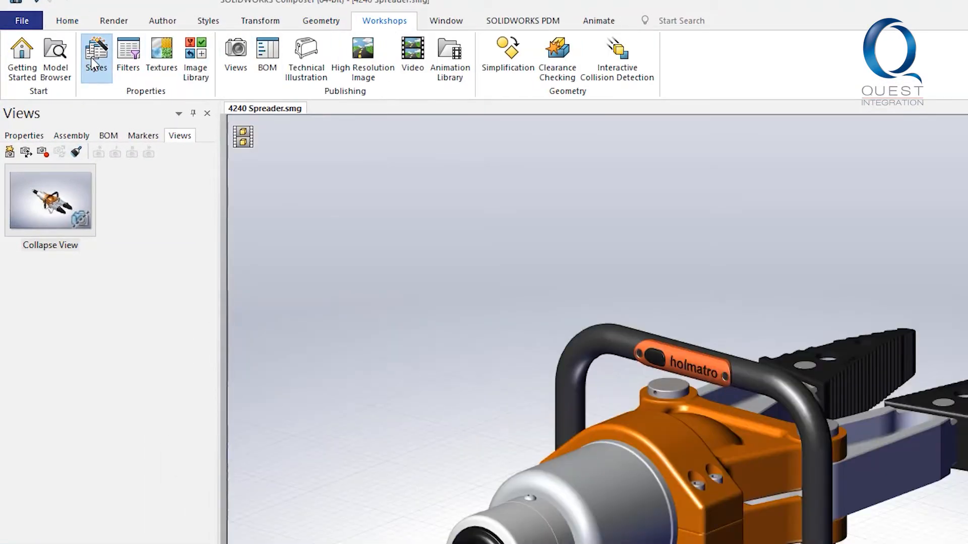
{"action": "left_click", "coordinate": [96, 55]}
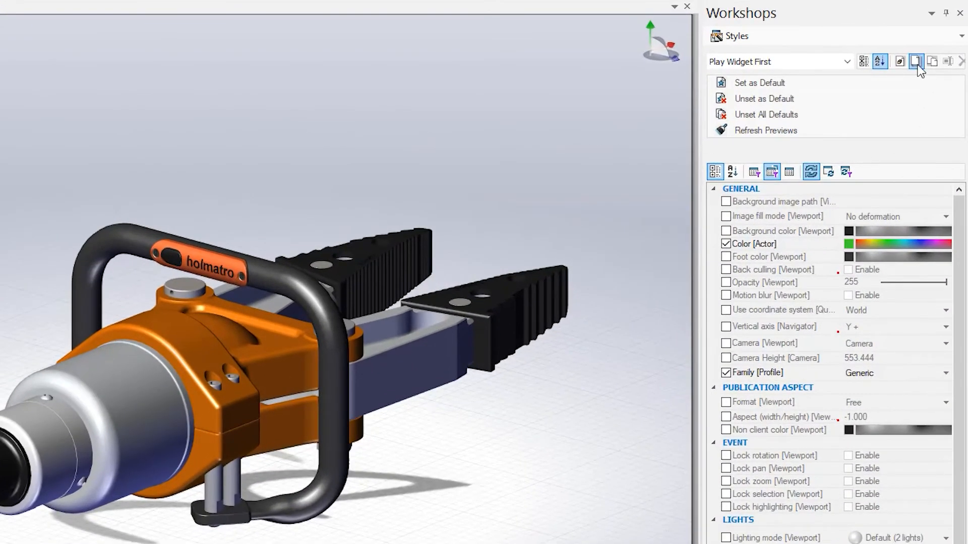
Create a custom style, keeping the default name 'New style'.
{"action": "left_click", "coordinate": [916, 61]}
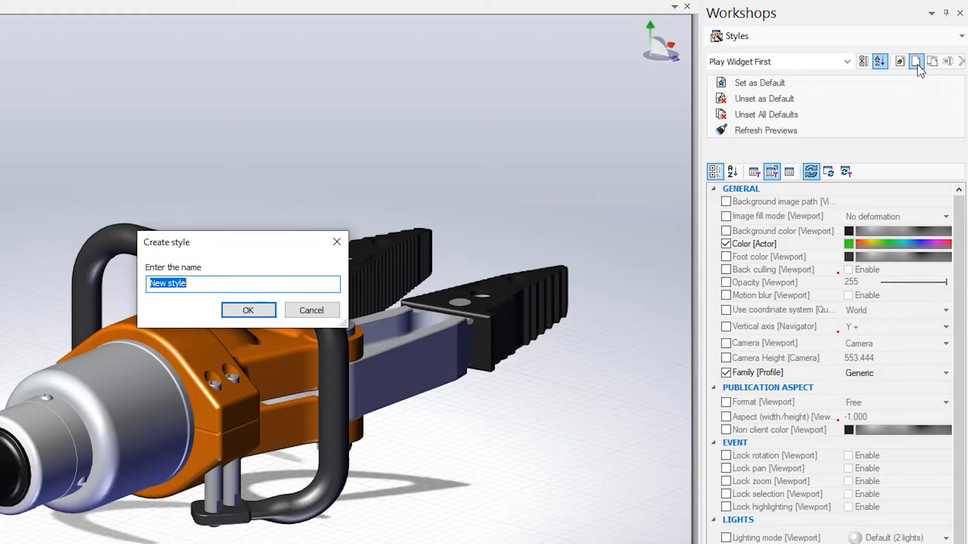
{"action": "left_click", "coordinate": [248, 310]}
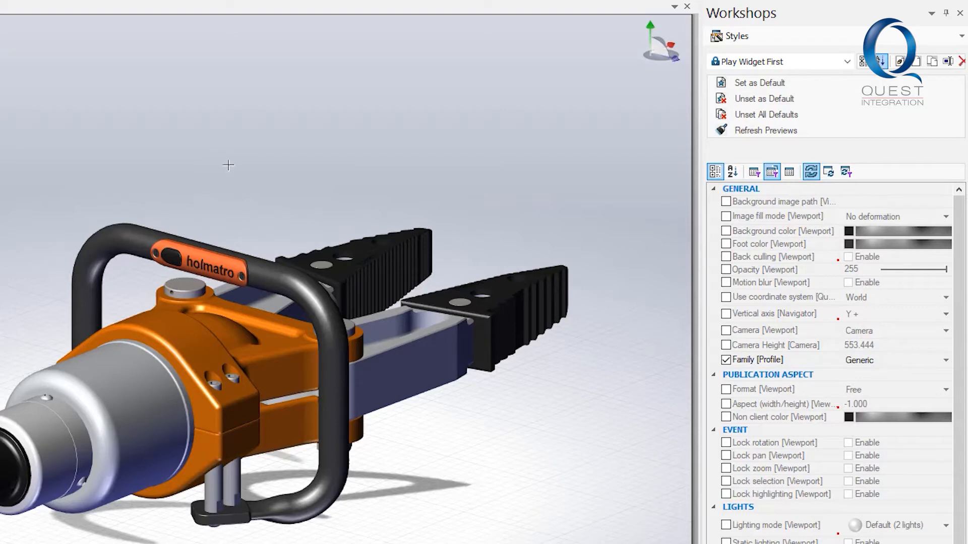
{"action": "scroll", "scroll_direction": "down", "scroll_amount": 3}
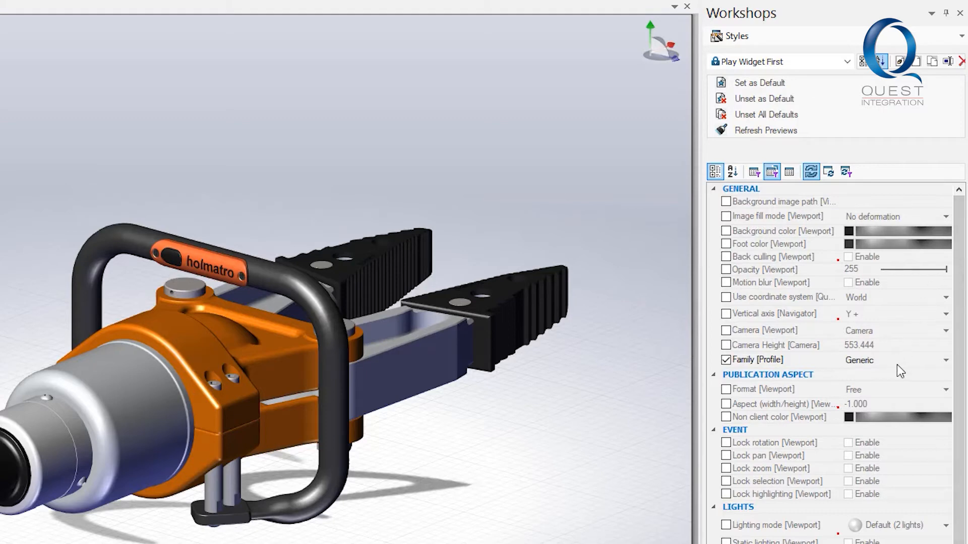
{"action": "left_click", "coordinate": [895, 360]}
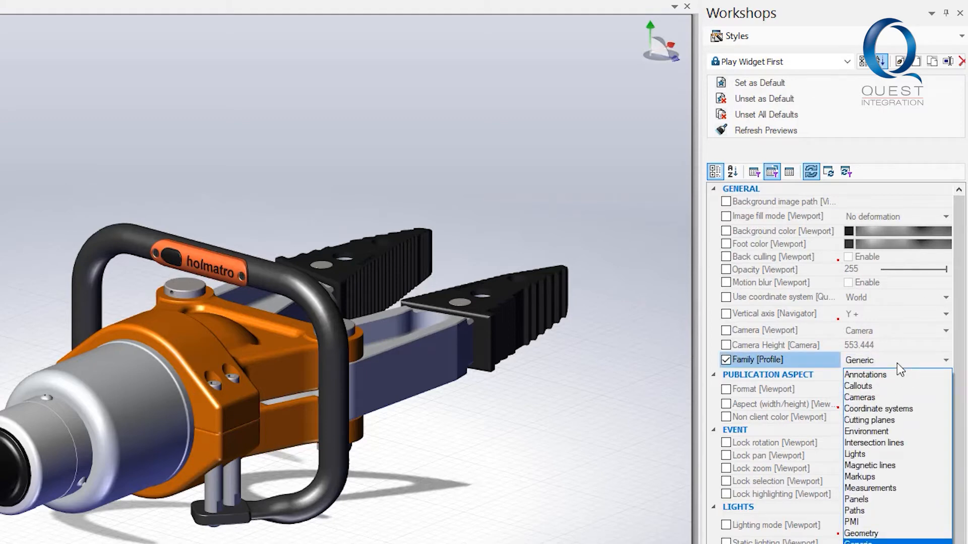
{"action": "mouse_move", "coordinate": [885, 375]}
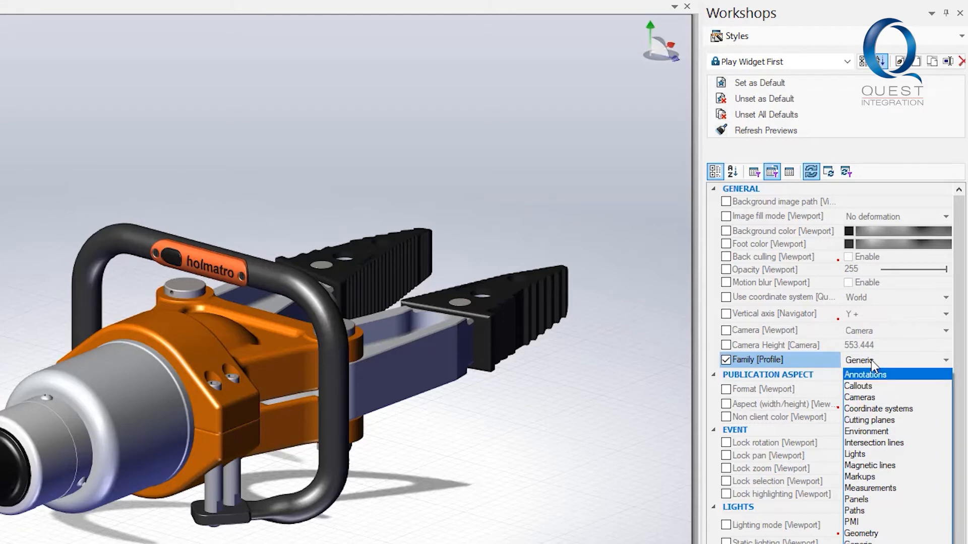
{"action": "left_click", "coordinate": [889, 360]}
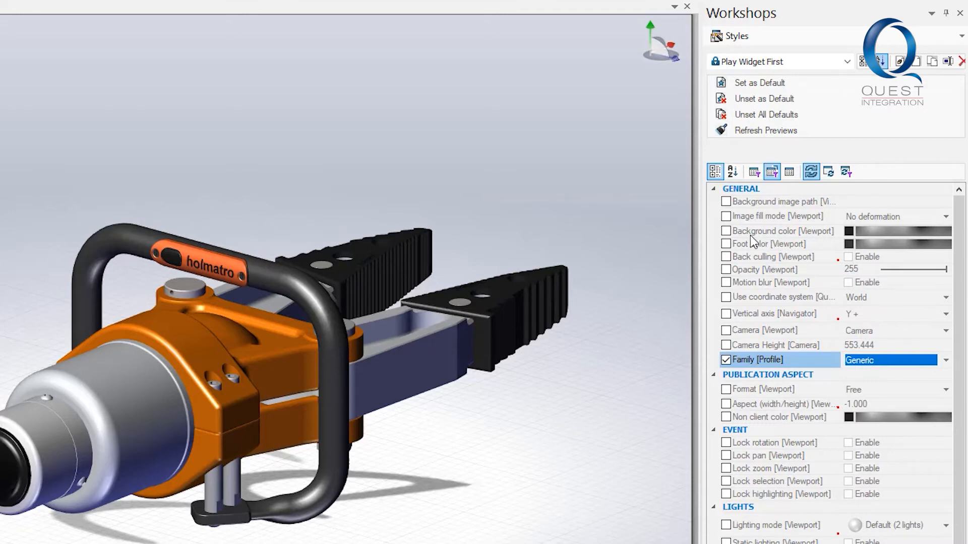
{"action": "mouse_move", "coordinate": [752, 257]}
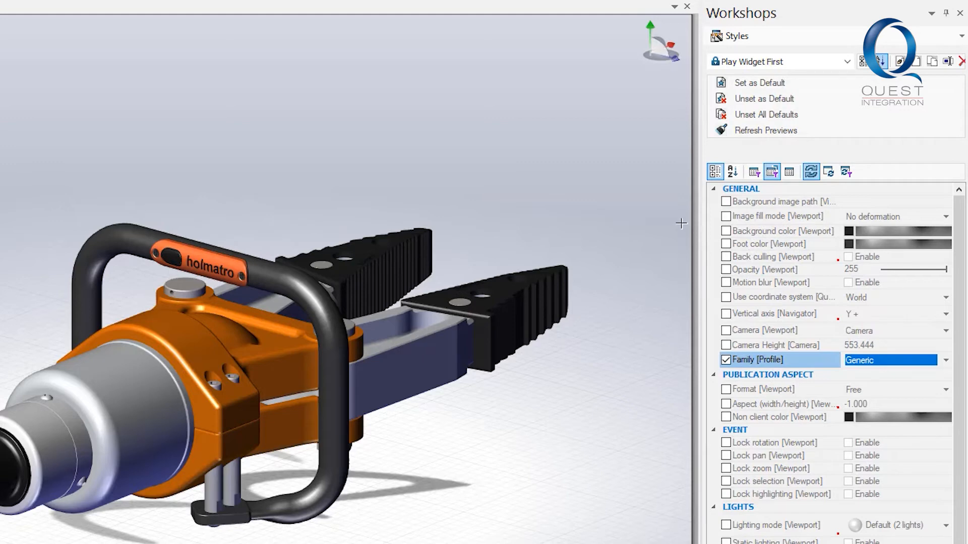
{"action": "mouse_move", "coordinate": [789, 172]}
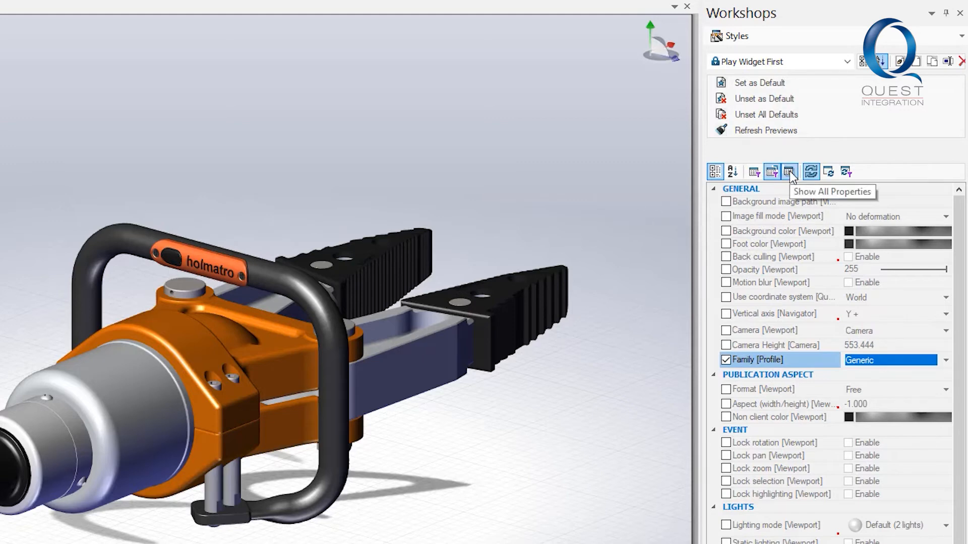
Filter the style property list to actor properties like Color, Opacity, Texture and Outline.
{"action": "left_click", "coordinate": [790, 172]}
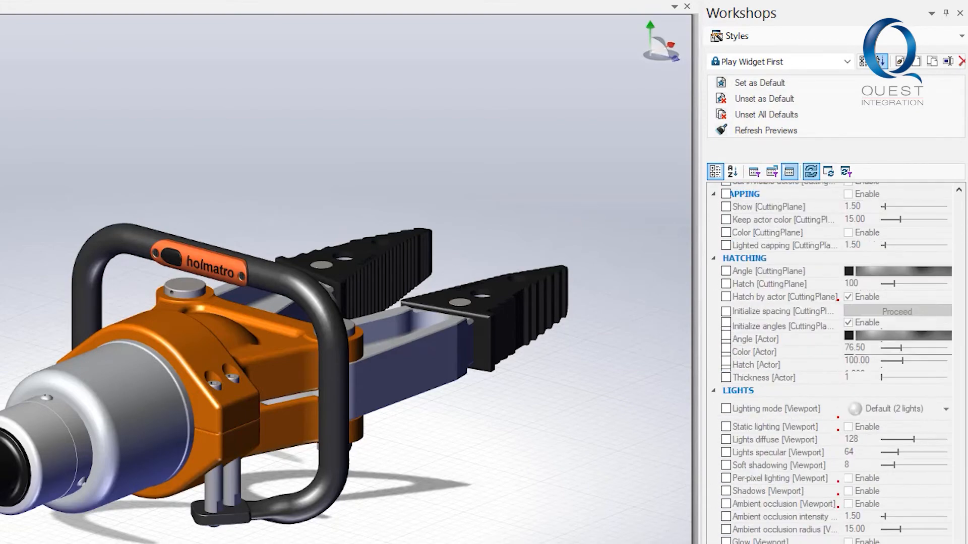
{"action": "left_click", "coordinate": [811, 172]}
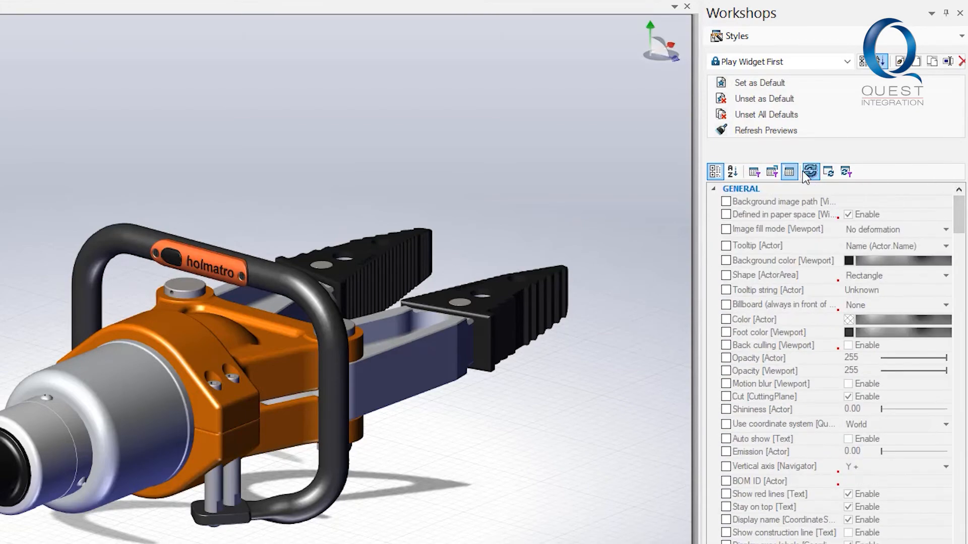
{"action": "left_click", "coordinate": [772, 171]}
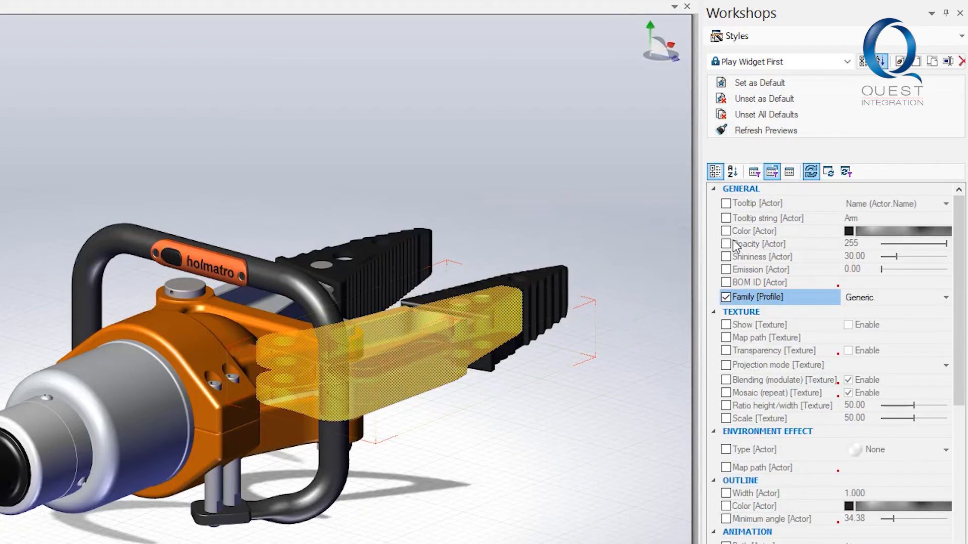
Check Color [Actor] in New style and show the styles gallery.
{"action": "left_click", "coordinate": [726, 230]}
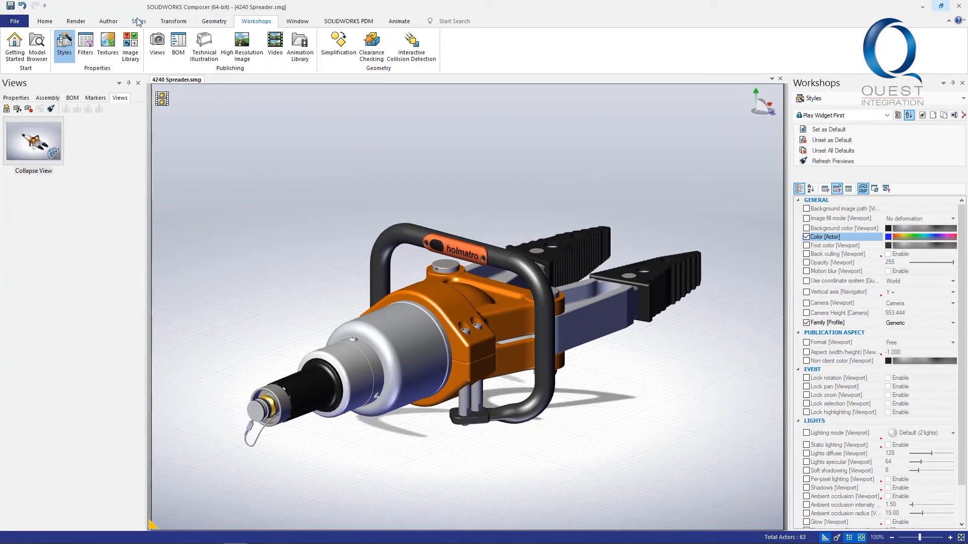
{"action": "left_click", "coordinate": [139, 20]}
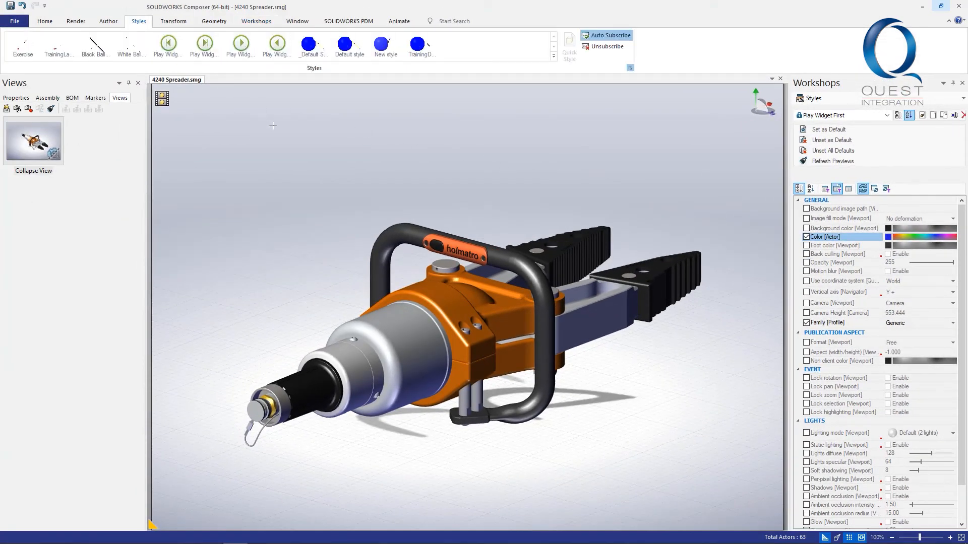